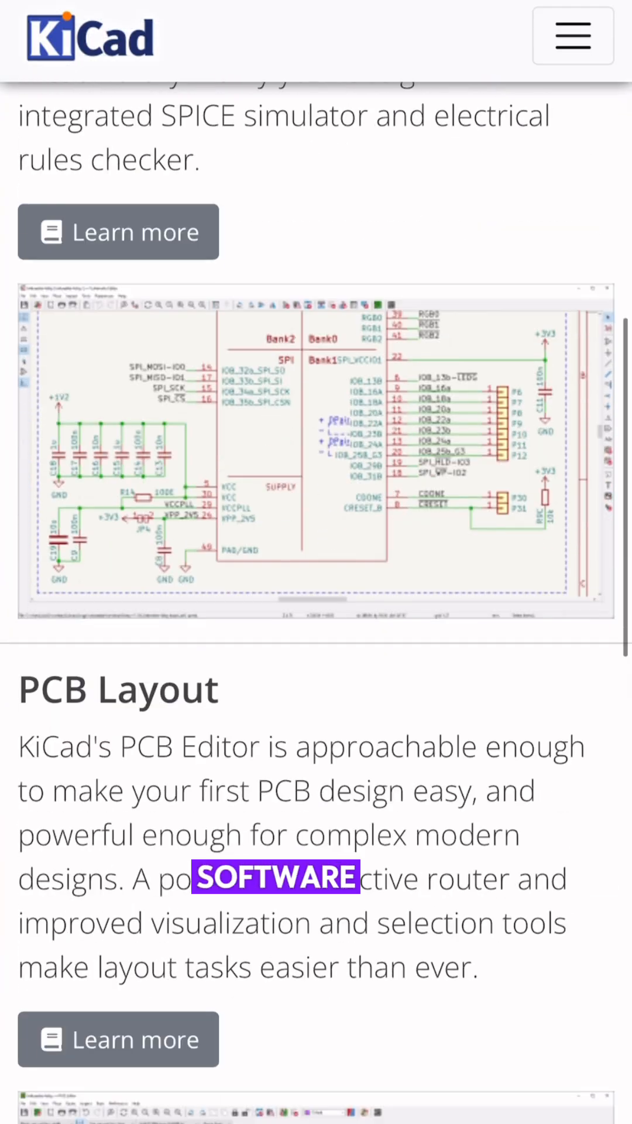
Create a new symbol library and add it to the Global library table.
scroll(down, 3)
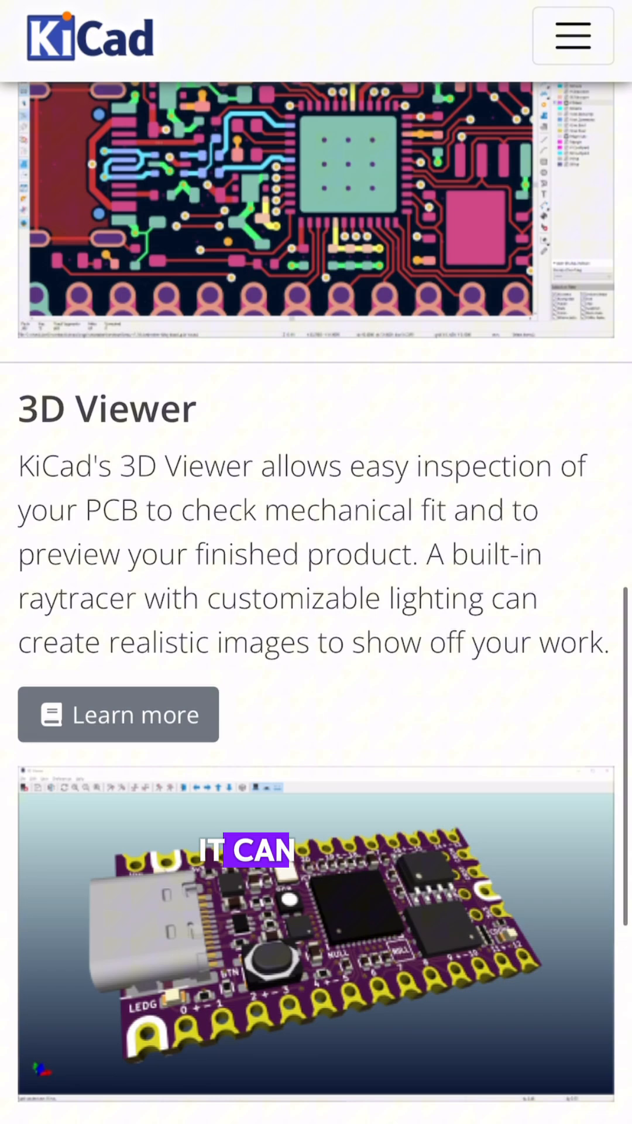
scroll(down, 3)
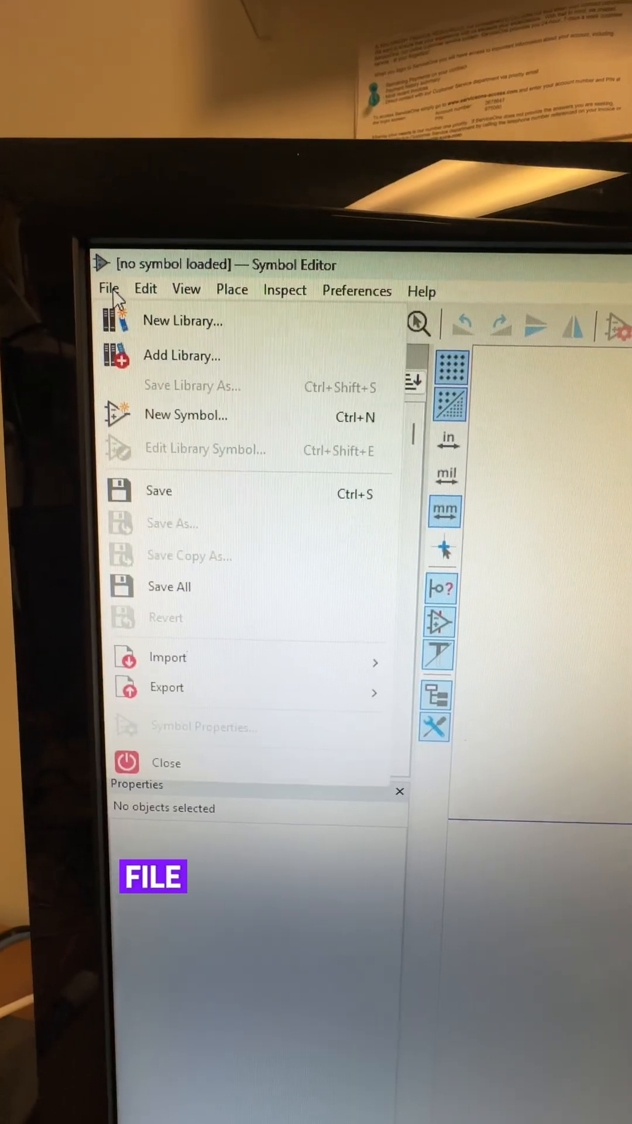
click(181, 321)
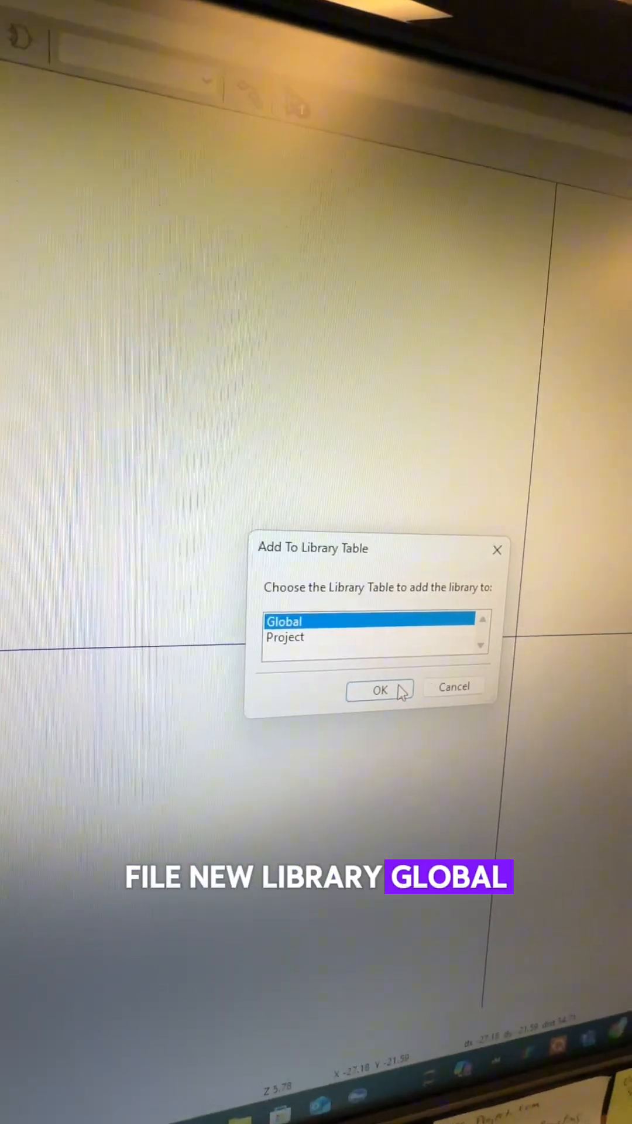
click(380, 690)
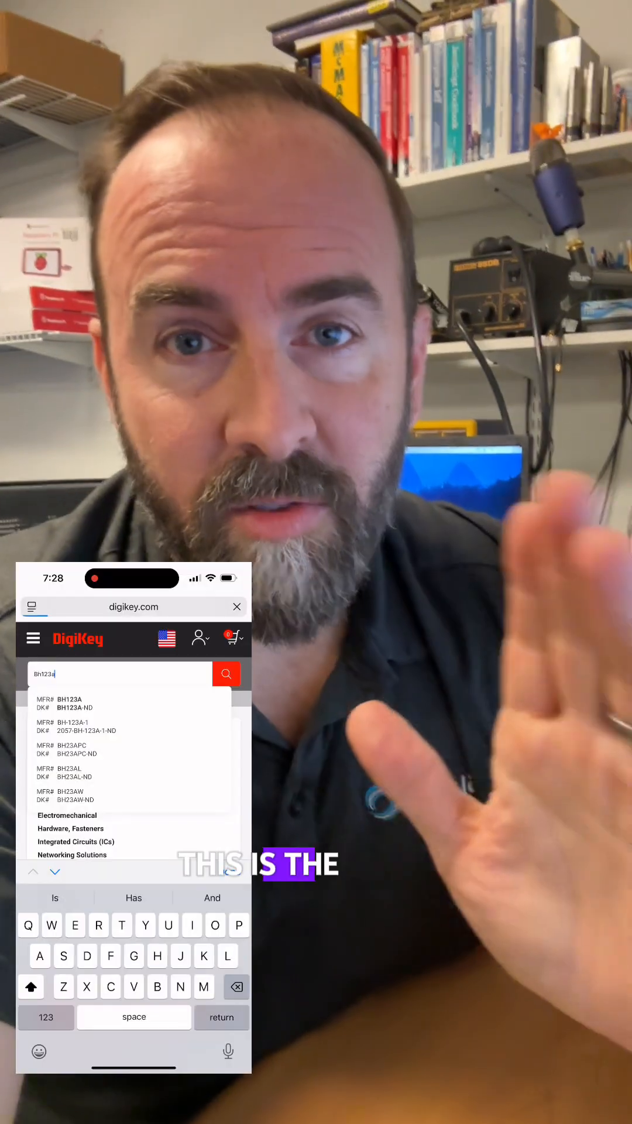
click(70, 704)
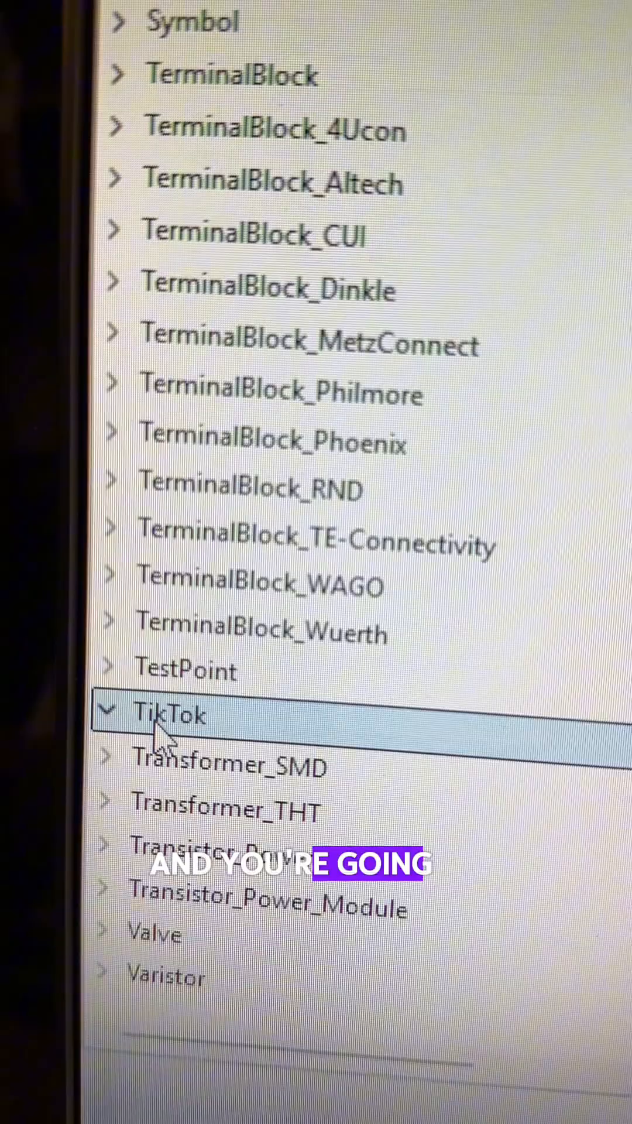
Start a new footprint inside the TikTok footprint library from its context menu.
right_click(166, 731)
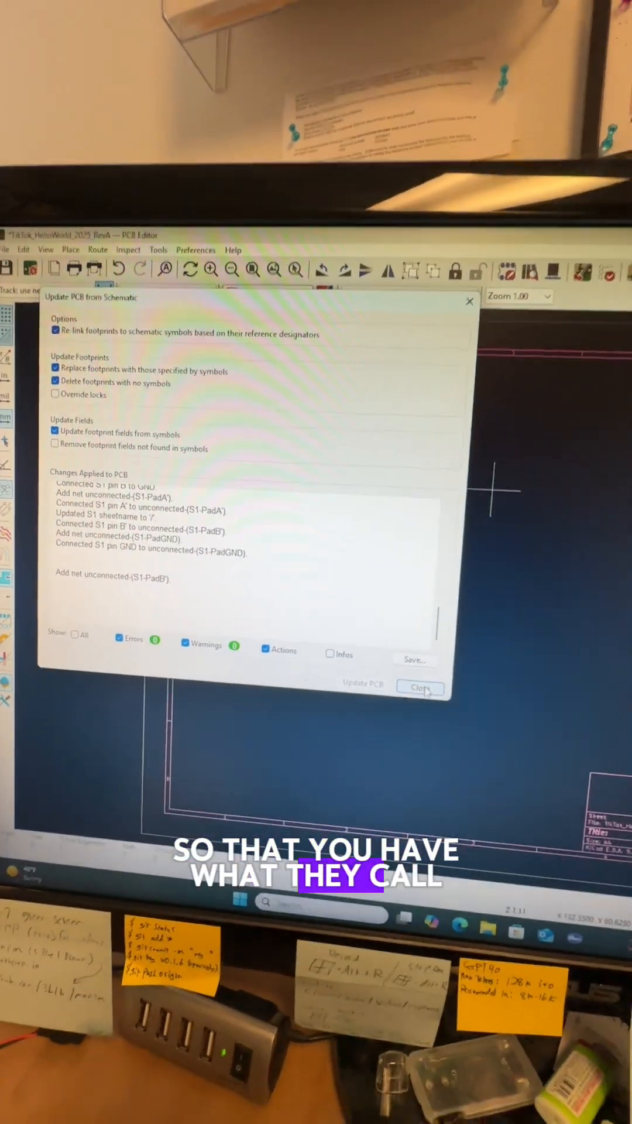
Update the PCB from the schematic, bringing in S1 and its pad nets, and close the dialog.
click(420, 688)
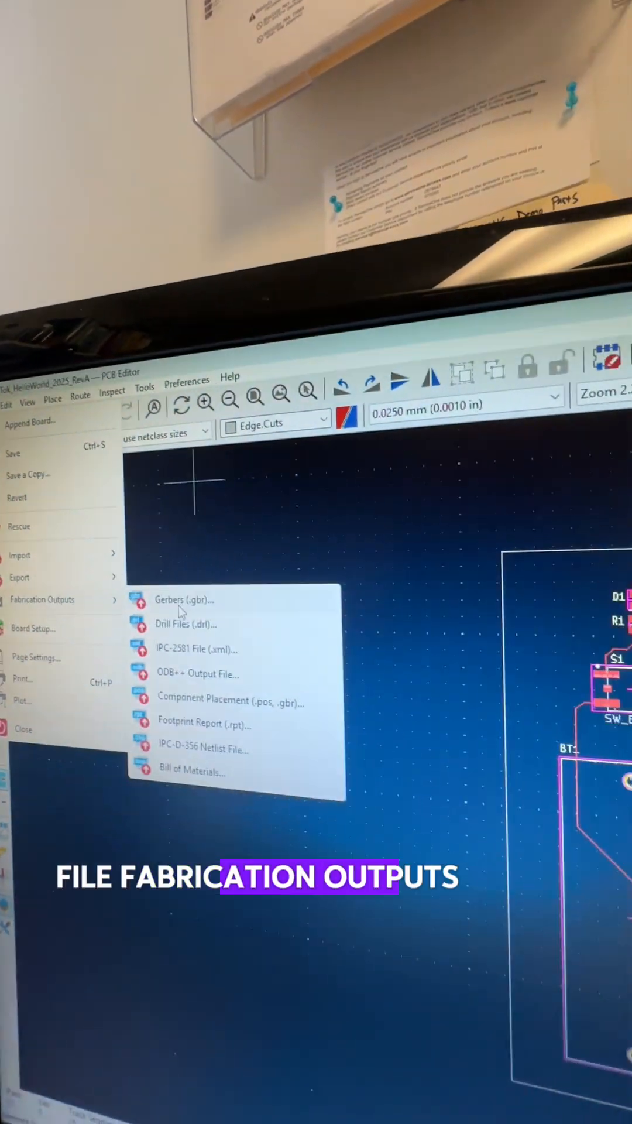
Plot the Gerber fabrication outputs and launch drill file generation.
click(183, 600)
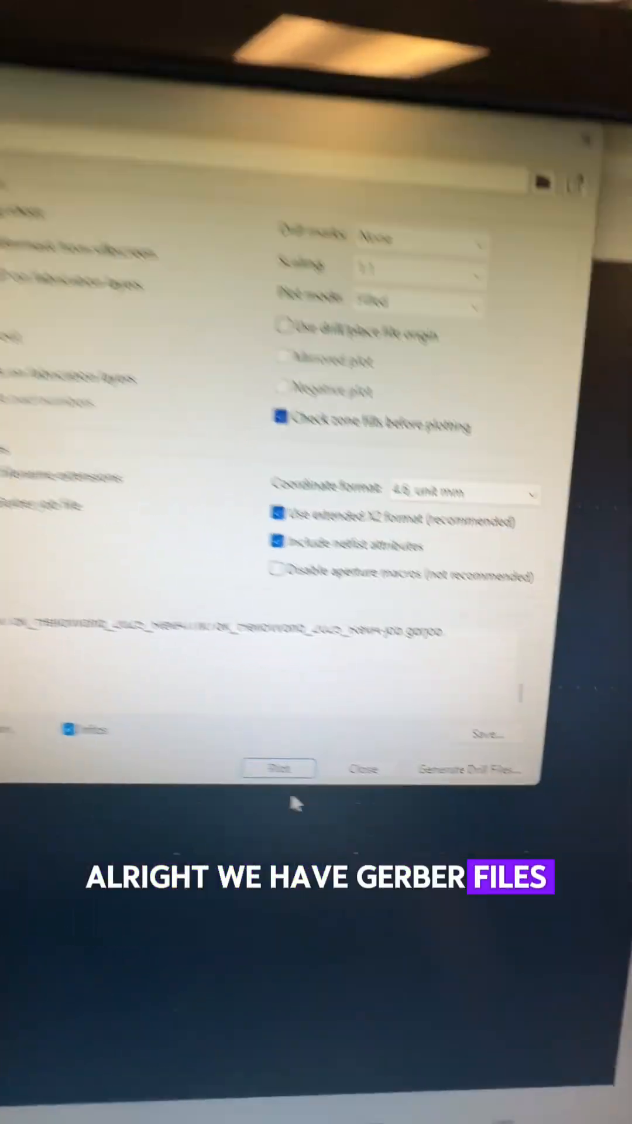
click(467, 766)
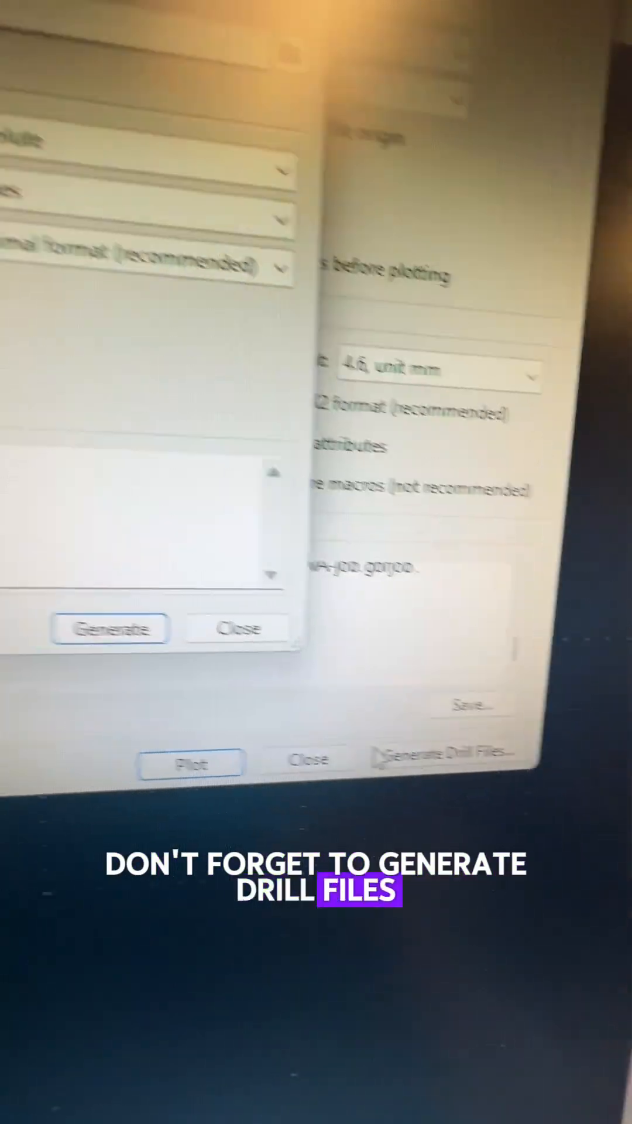